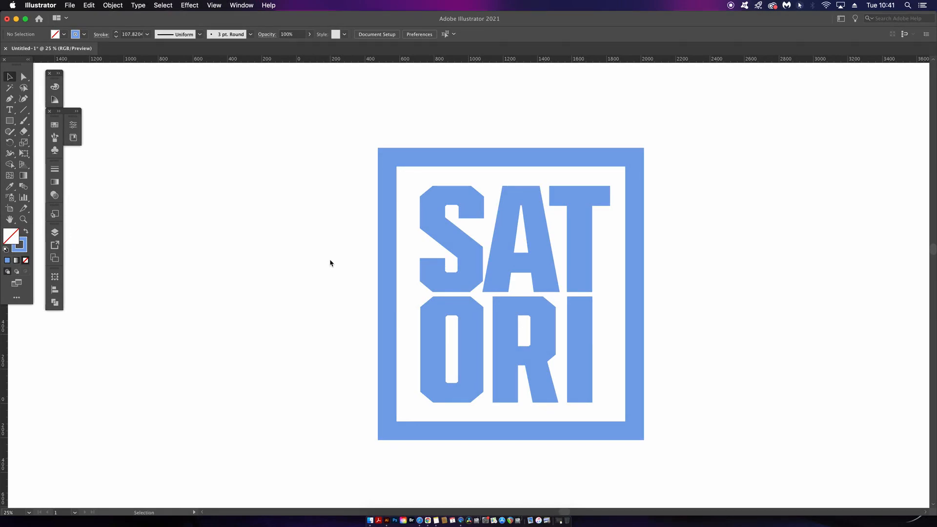
pyautogui.moveTo(354, 204)
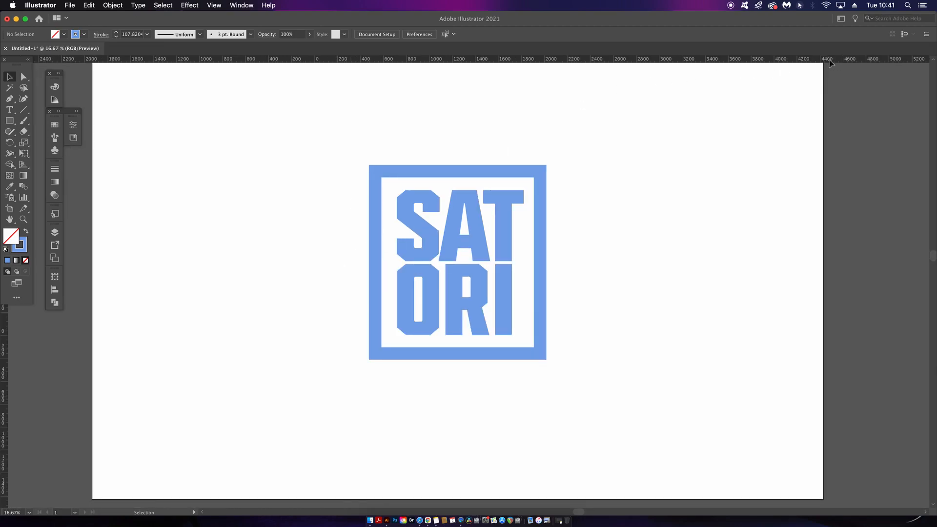
pyautogui.moveTo(294, 182)
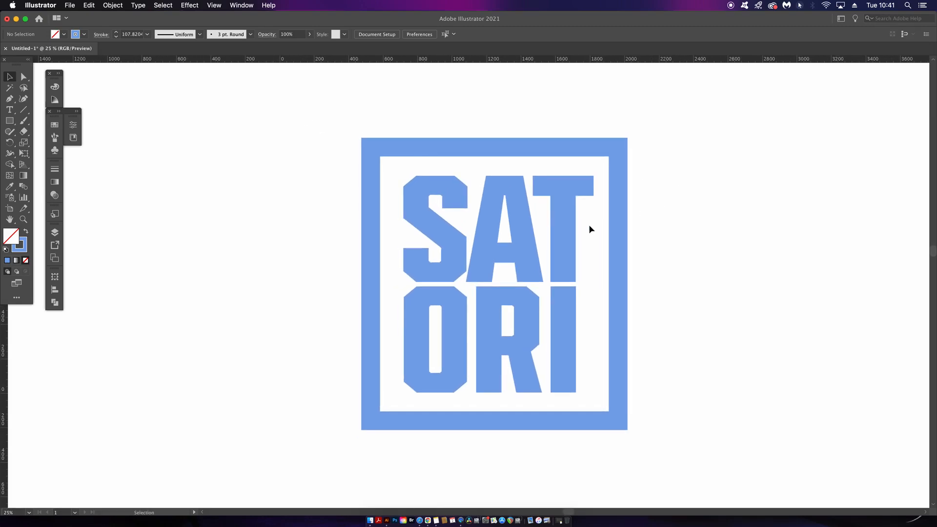
# Step: Select the square frame and outline its stroke with Object > Path > Outline Stroke
pyautogui.click(496, 236)
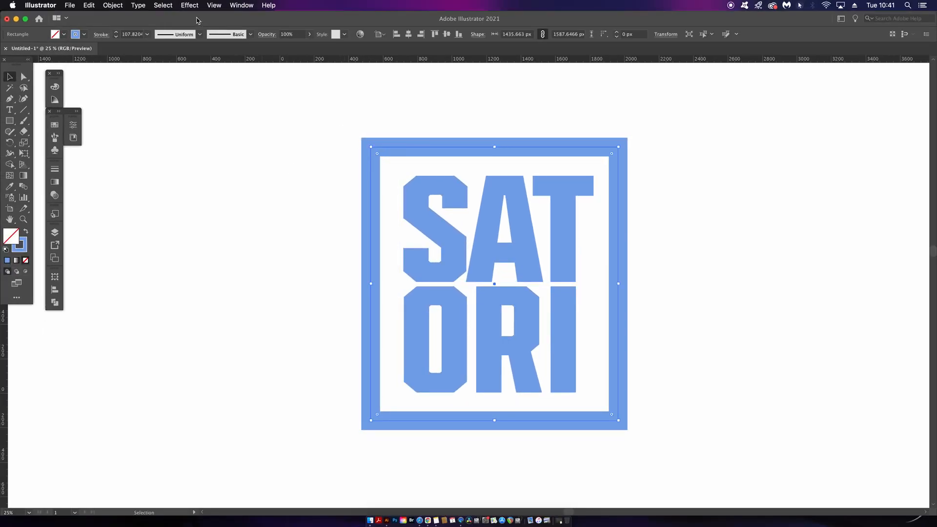
pyautogui.click(113, 5)
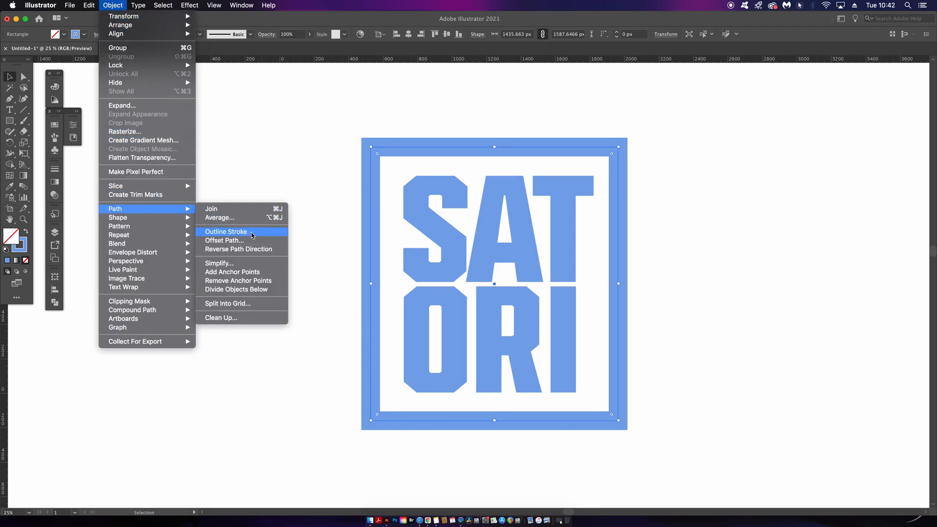
pyautogui.click(226, 232)
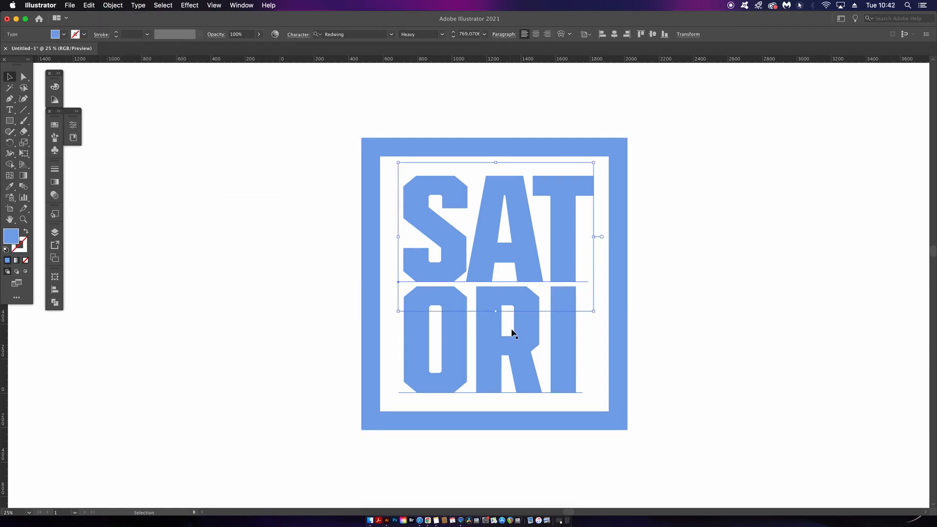
pyautogui.click(139, 5)
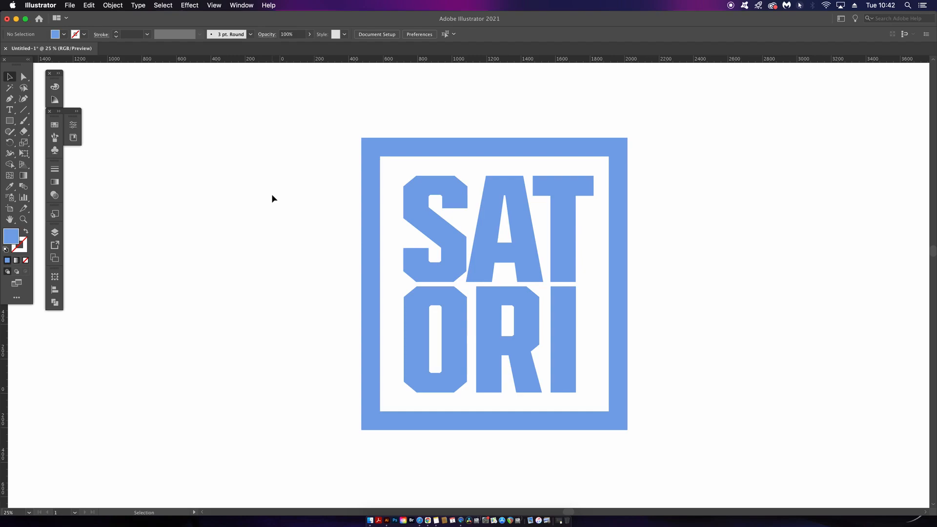
pyautogui.moveTo(273, 155)
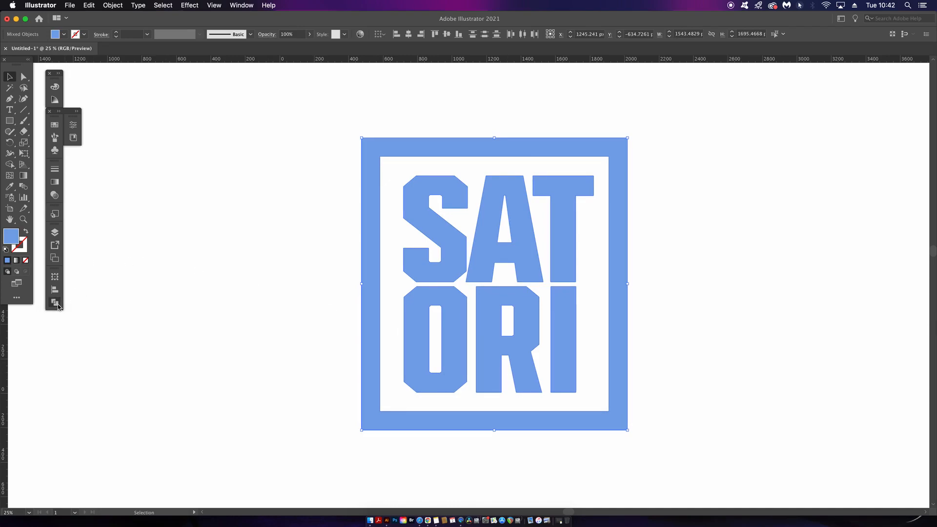
# Step: Bring up the Pathfinder shape-combining panel for the selected logo parts
pyautogui.click(54, 303)
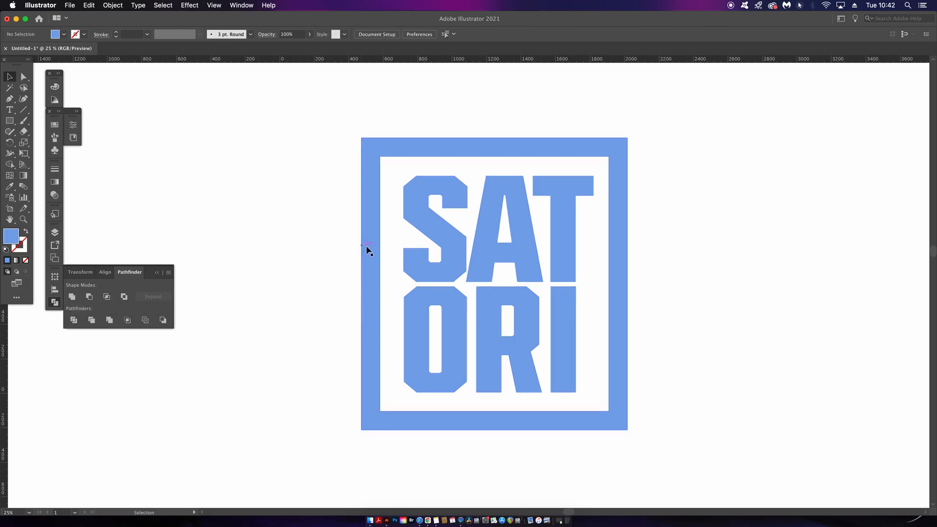
pyautogui.moveTo(377, 257)
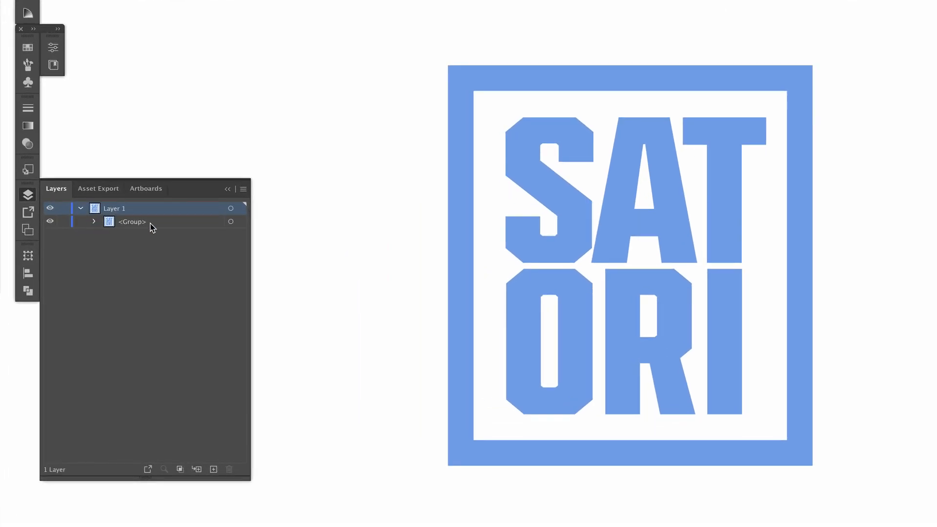
# Step: Rename the logo group 'Base', close Artboards, and show the Transparency panel
pyautogui.doubleClick(131, 222)
pyautogui.write('Base')
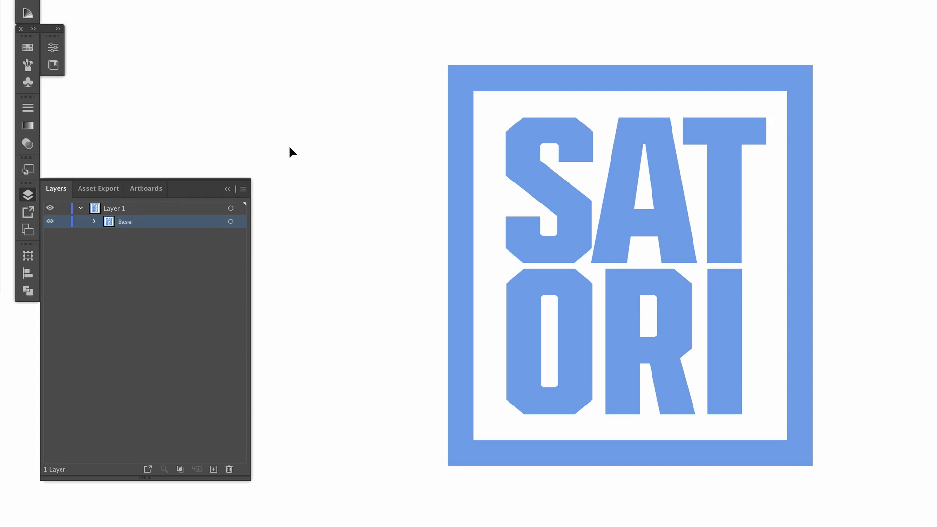
pyautogui.moveTo(191, 190)
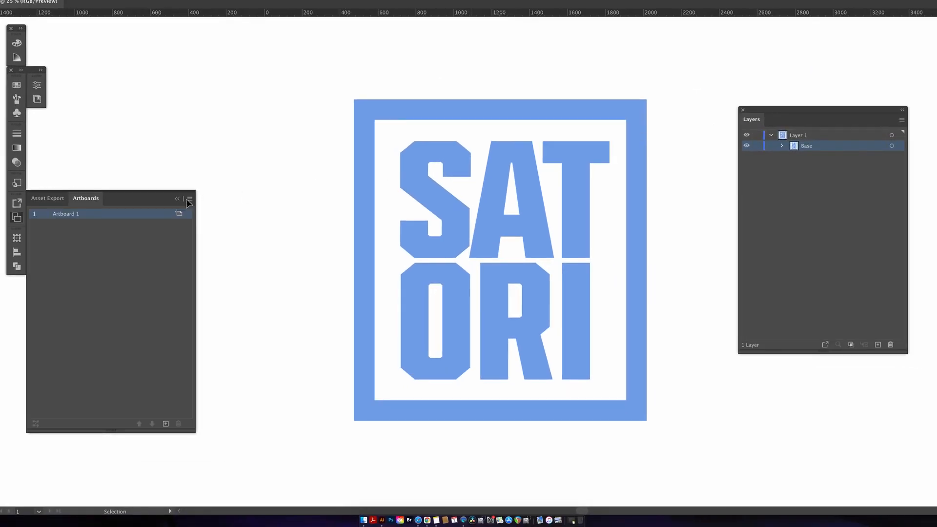
pyautogui.click(190, 199)
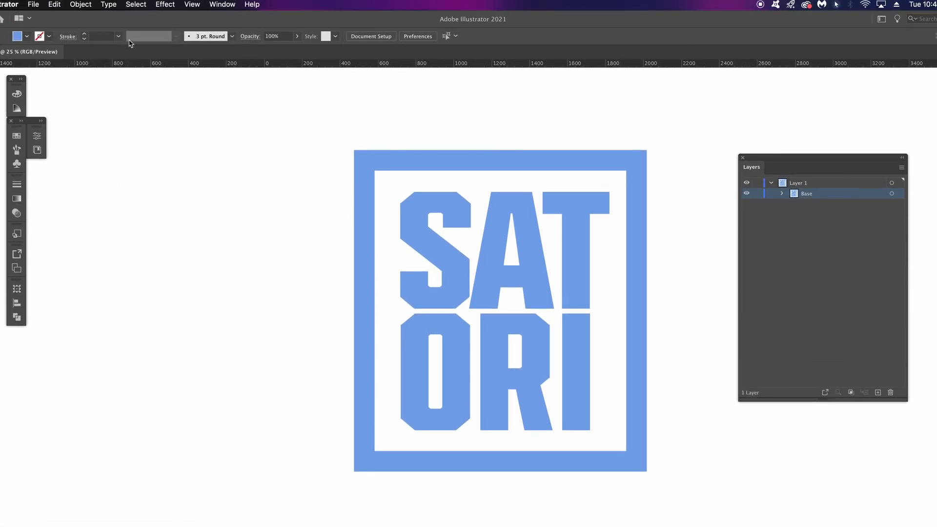
pyautogui.click(223, 5)
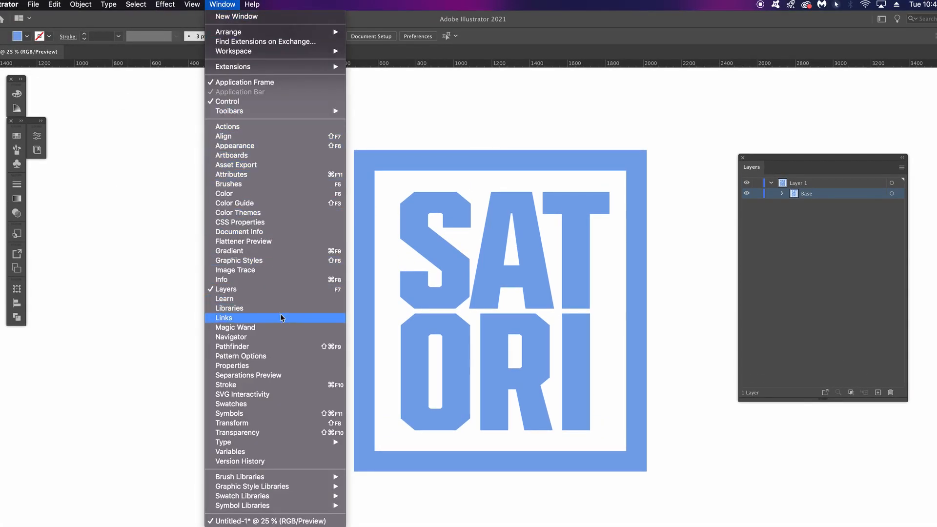
pyautogui.click(237, 432)
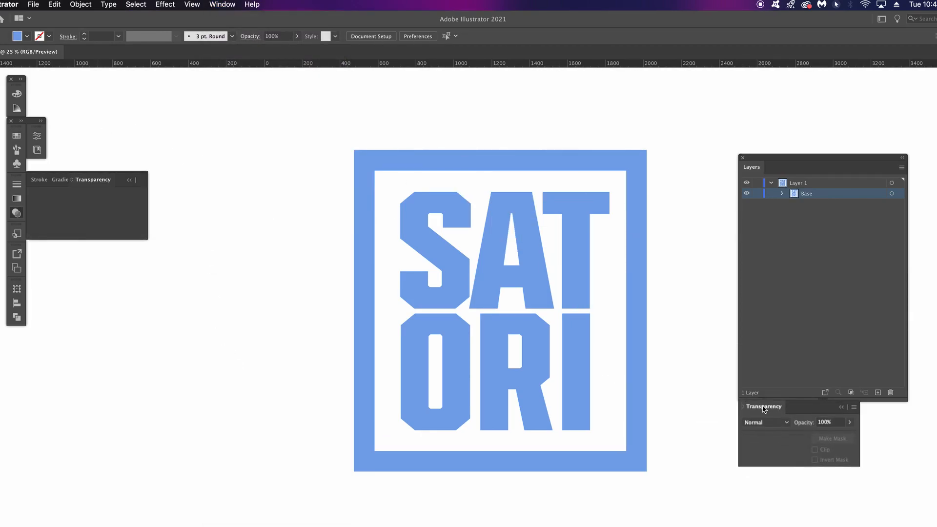
pyautogui.click(72, 179)
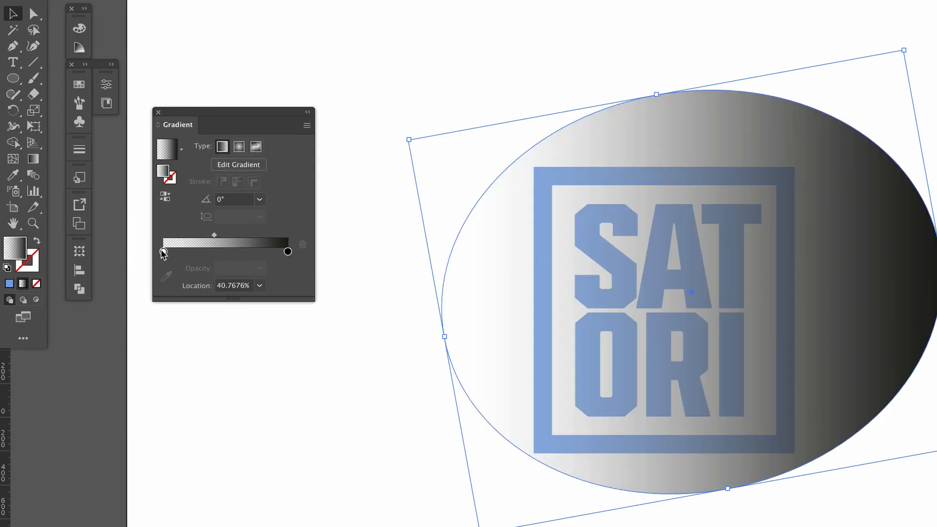
# Step: Set the white stop of the ellipse's linear gradient to 100% opacity
pyautogui.click(259, 268)
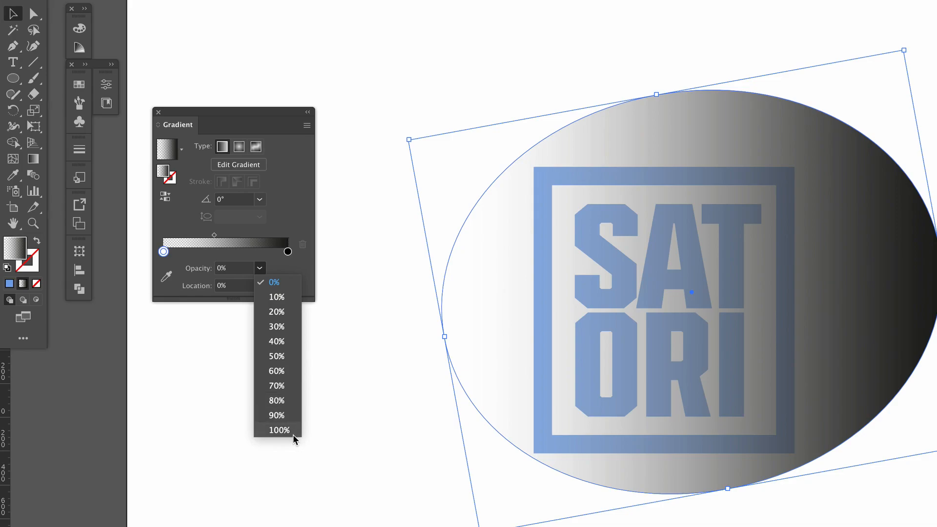
pyautogui.click(279, 430)
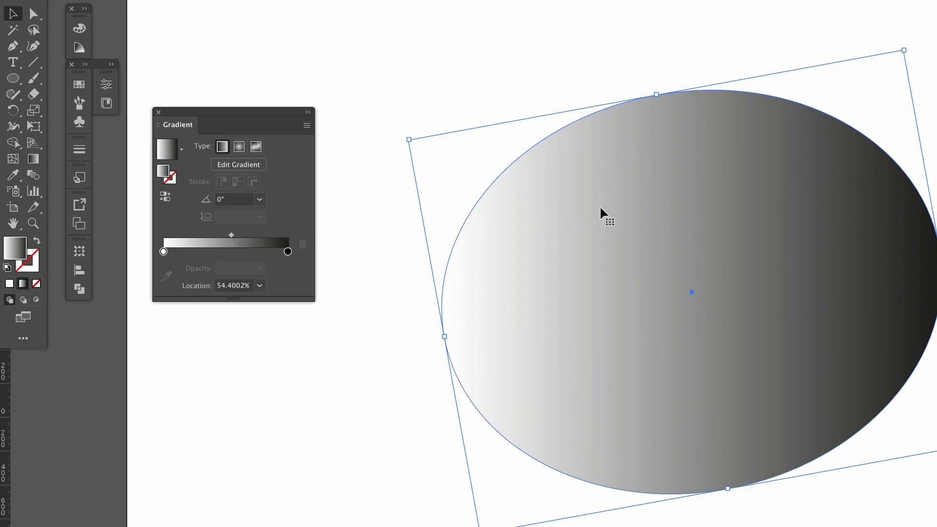
pyautogui.click(163, 251)
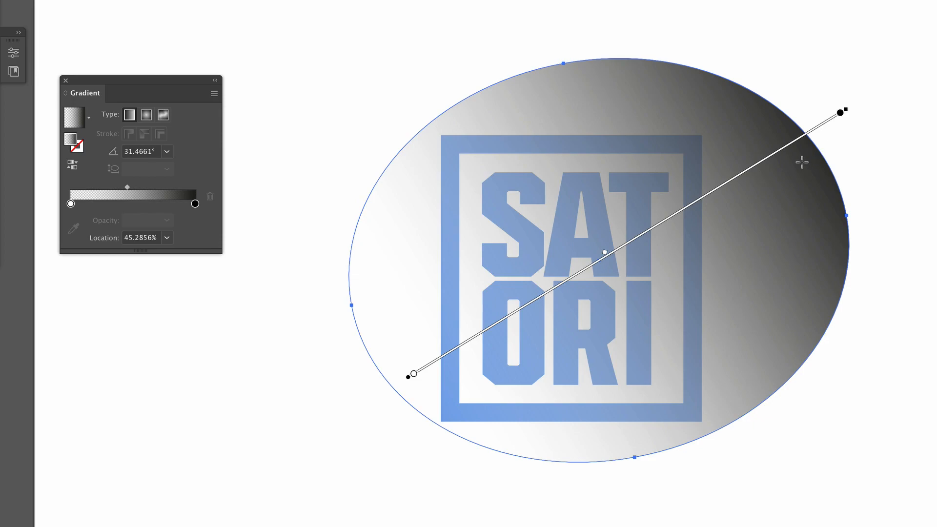
pyautogui.moveTo(172, 201)
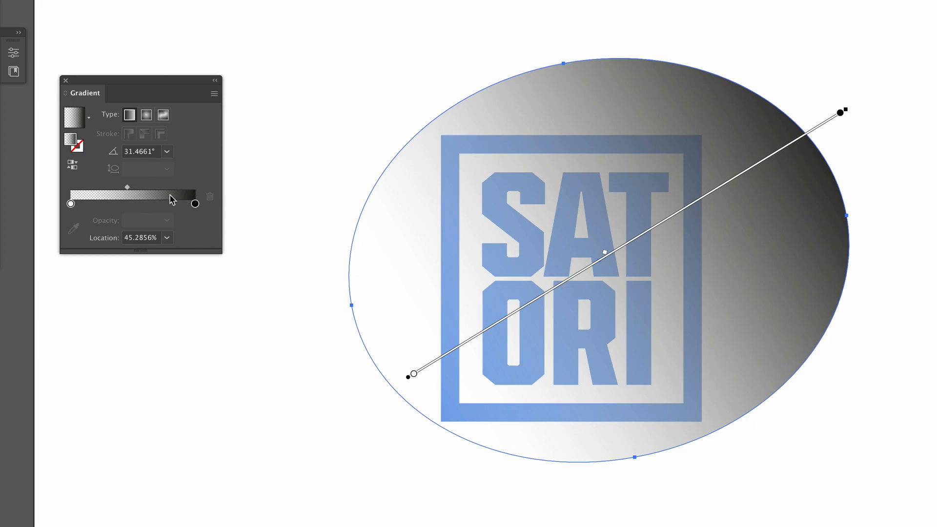
# Step: Drag the gradient midpoint toward the white end and reselect the ellipse
pyautogui.moveTo(126, 187); pyautogui.dragTo(117, 187)
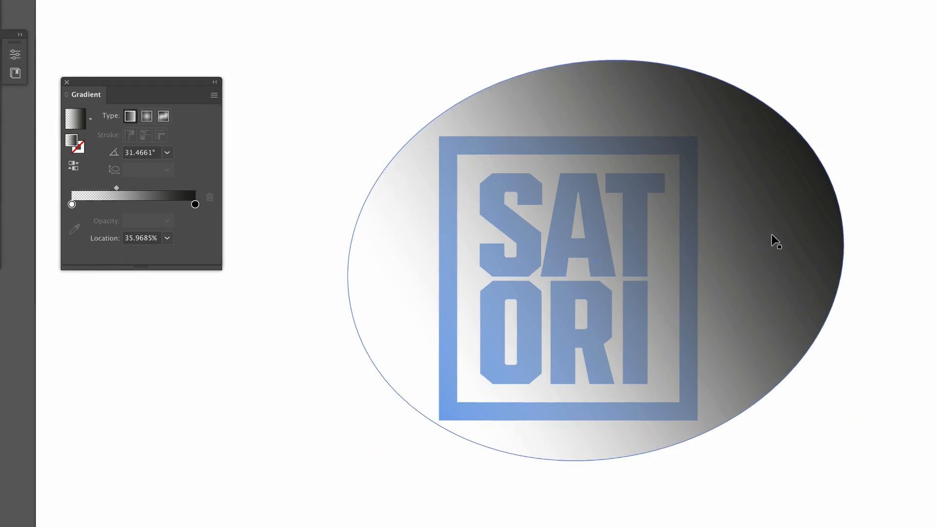
pyautogui.click(190, 4)
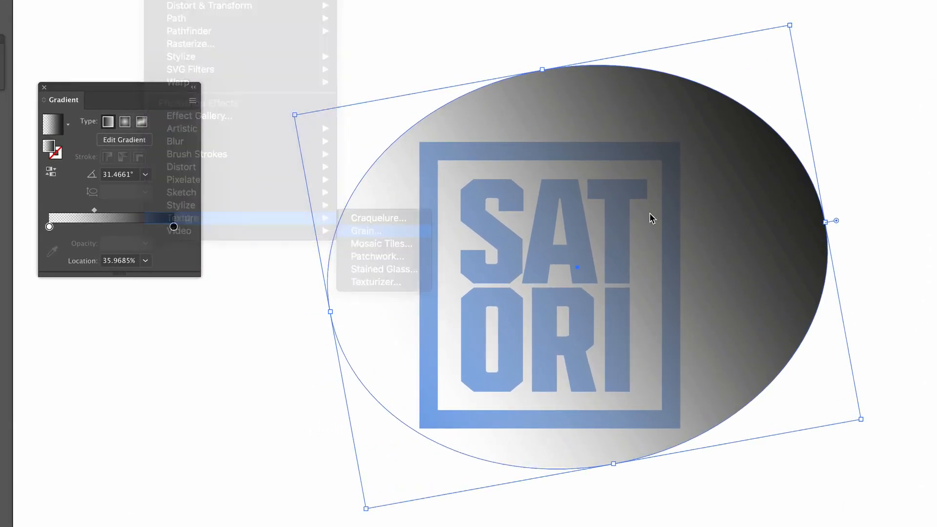
# Step: Apply a Stippled Grain effect with Intensity 82 and Contrast 8 to the ellipse
pyautogui.click(365, 231)
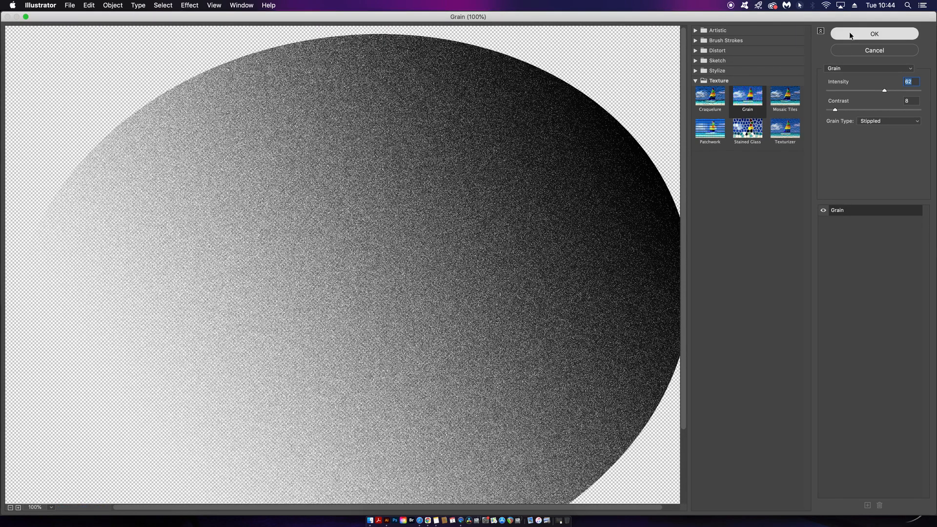
pyautogui.click(873, 34)
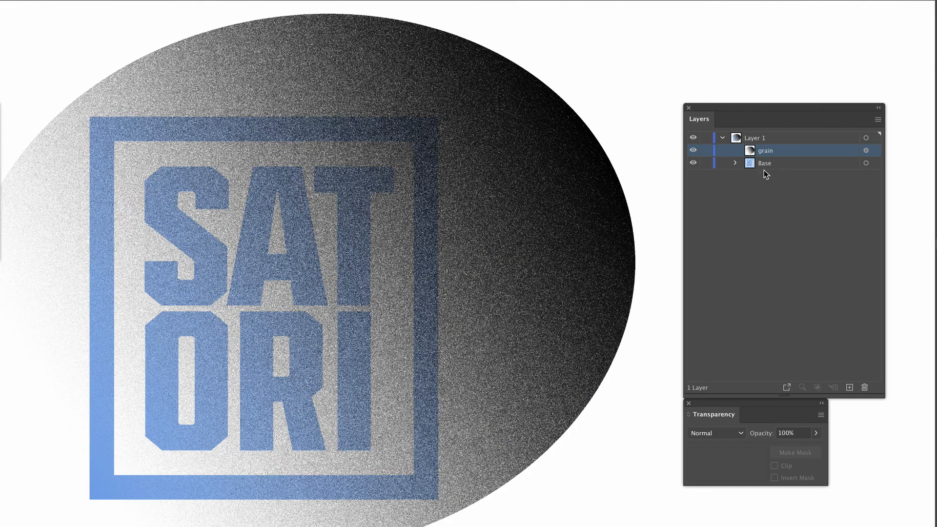
# Step: Select the Base logo group in the Layers panel below the grain layer
pyautogui.click(764, 162)
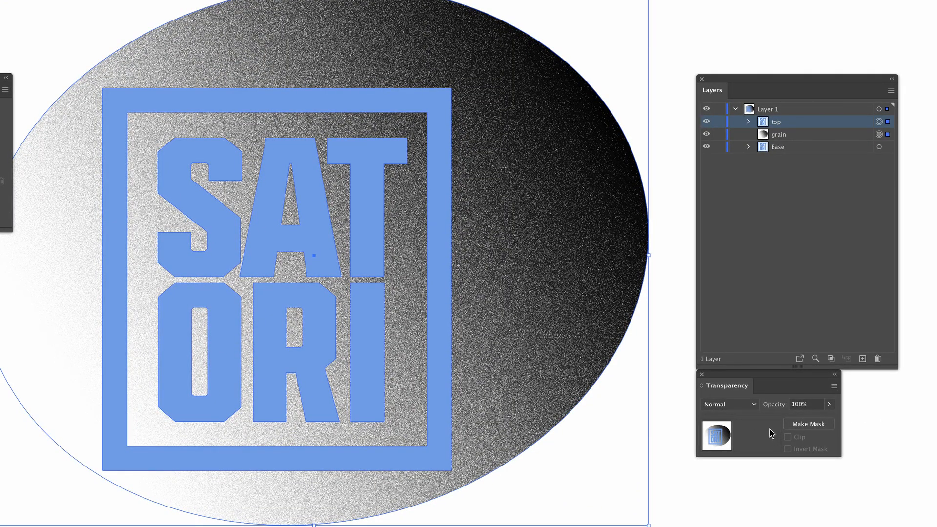
pyautogui.moveTo(816, 429)
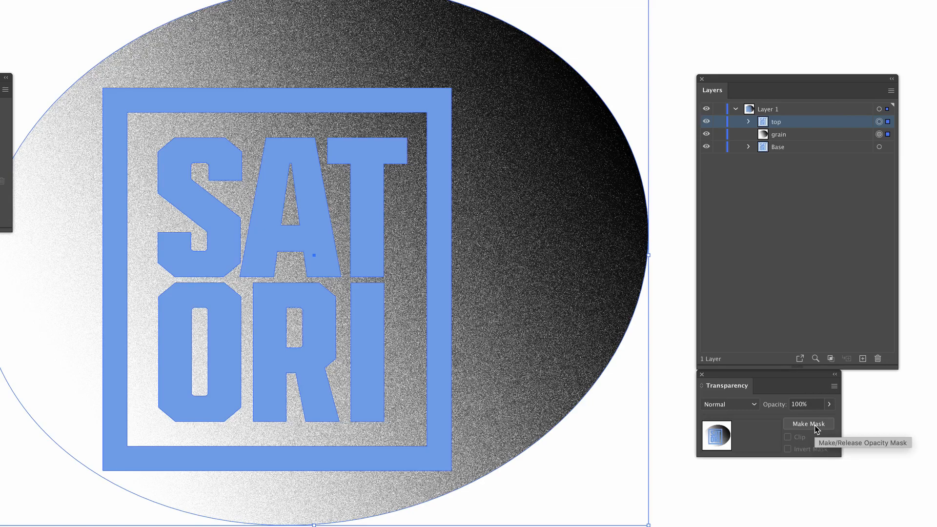
# Step: Make an opacity mask from the 'top' logo copy over the grain ellipse
pyautogui.click(809, 423)
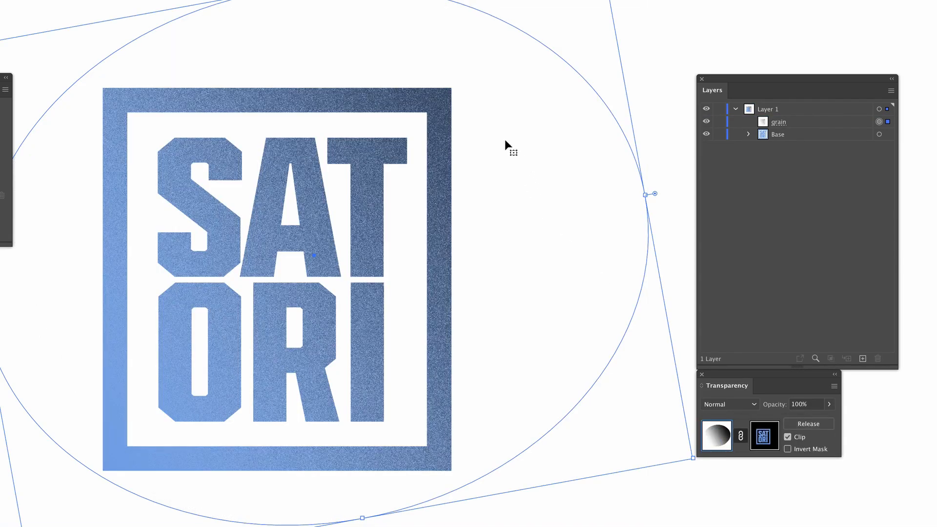
pyautogui.moveTo(717, 378)
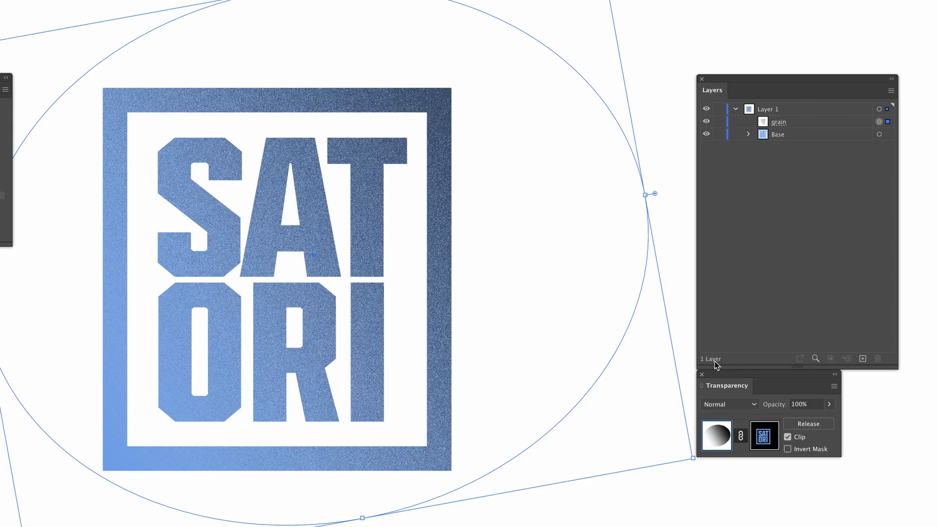
# Step: Set the grain overlay's blend mode to Darken, then change it to Multiply
pyautogui.click(729, 404)
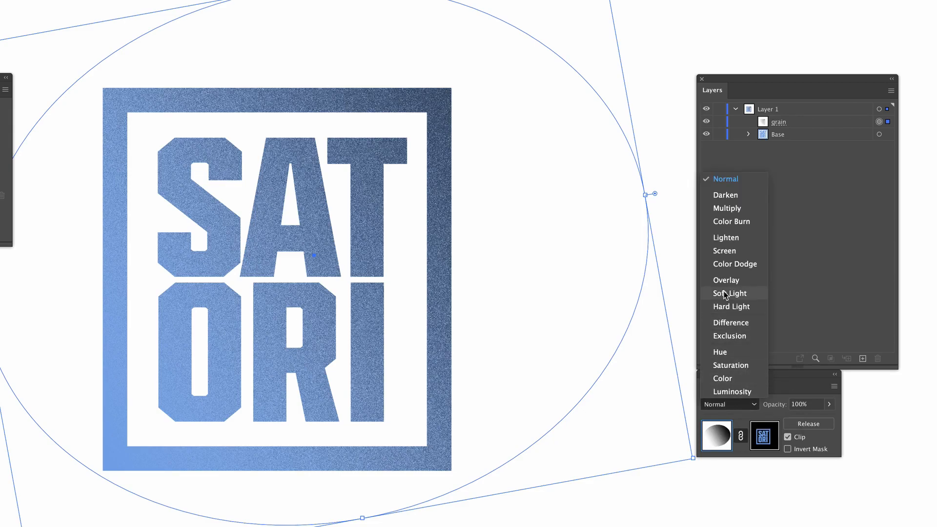
pyautogui.click(726, 194)
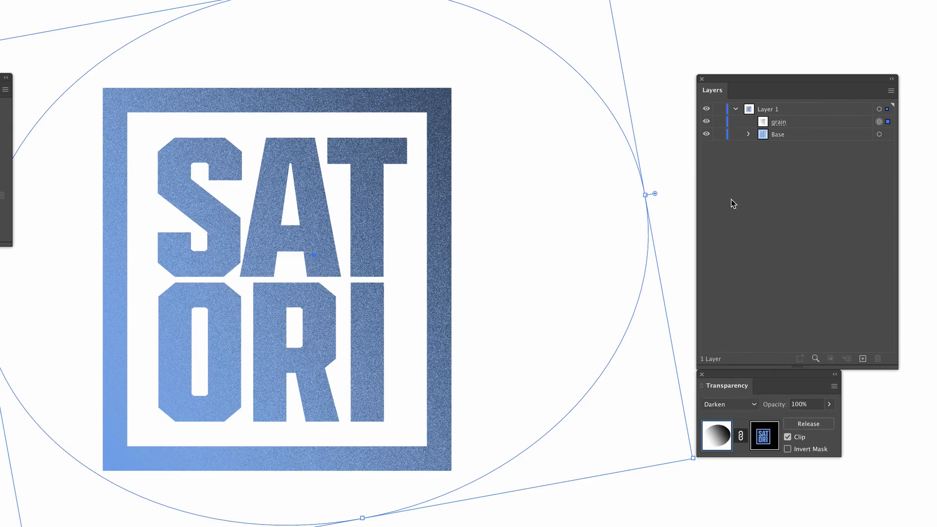
pyautogui.click(729, 404)
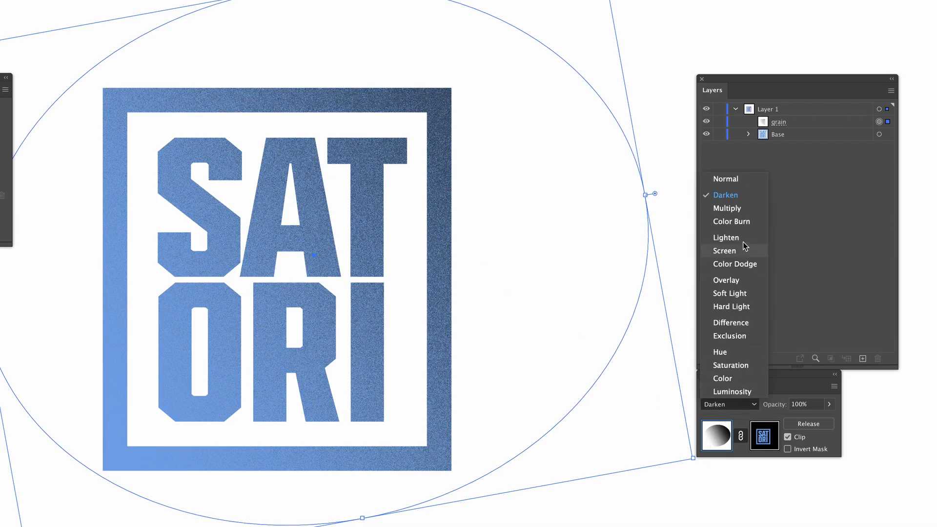
pyautogui.click(728, 208)
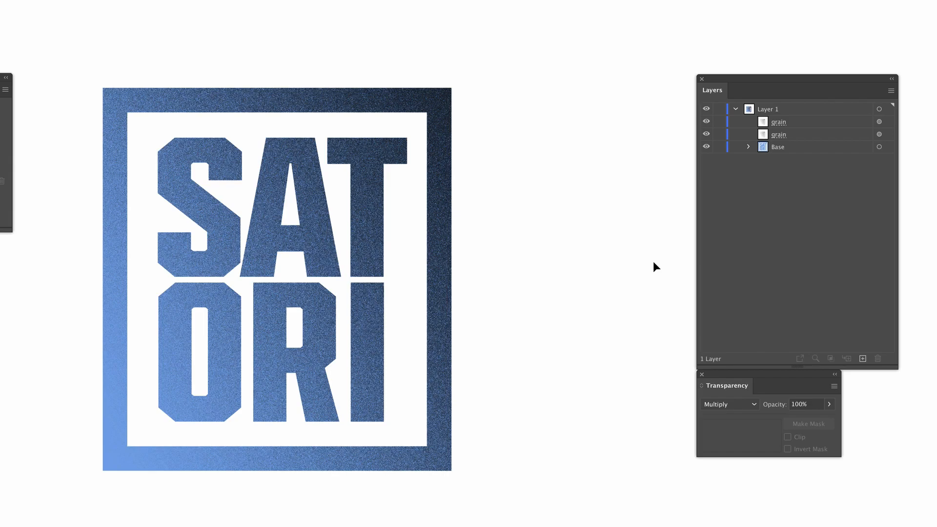
pyautogui.moveTo(617, 414)
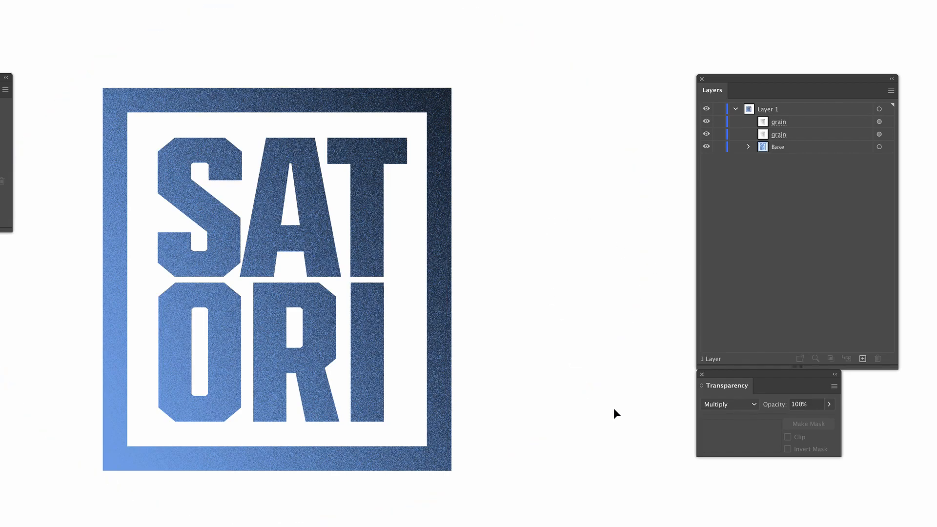
pyautogui.moveTo(538, 449)
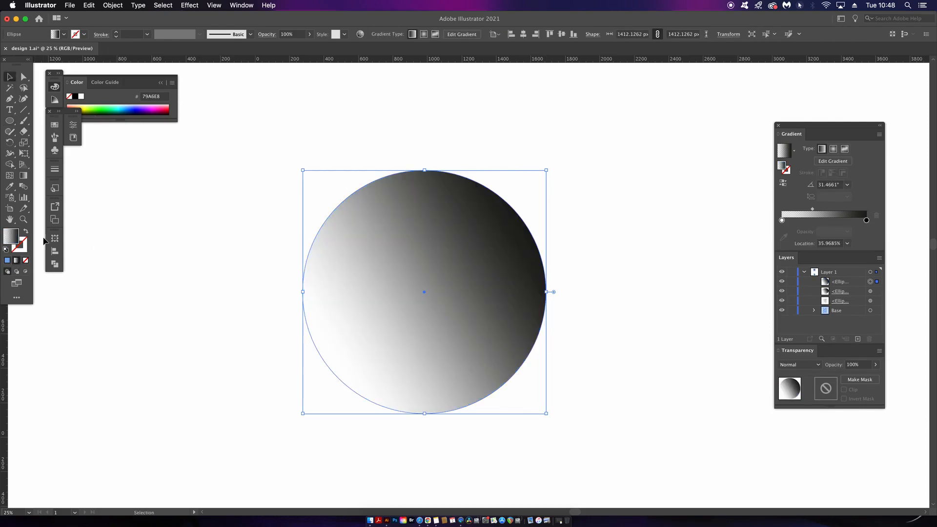
# Step: Hide the side panels and switch the circle's gradient to Freeform
pyautogui.press('Tab')
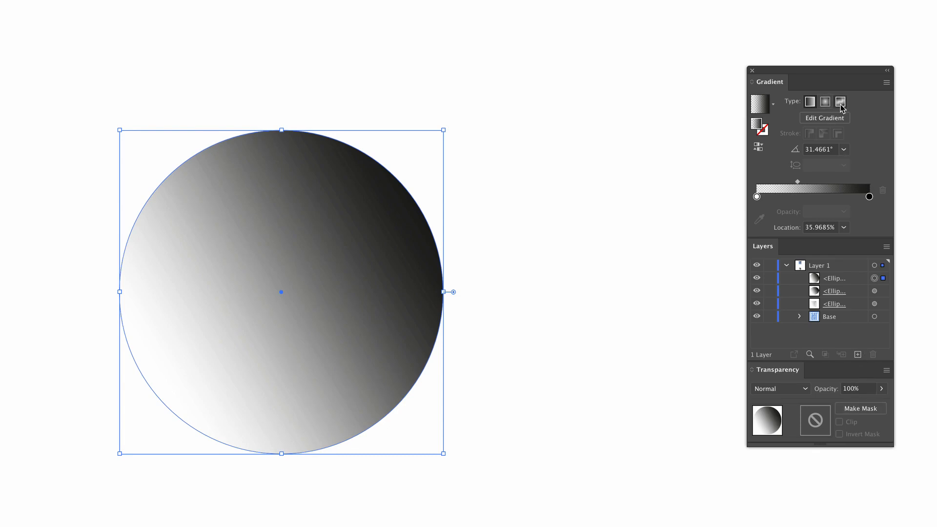
pyautogui.moveTo(563, 256)
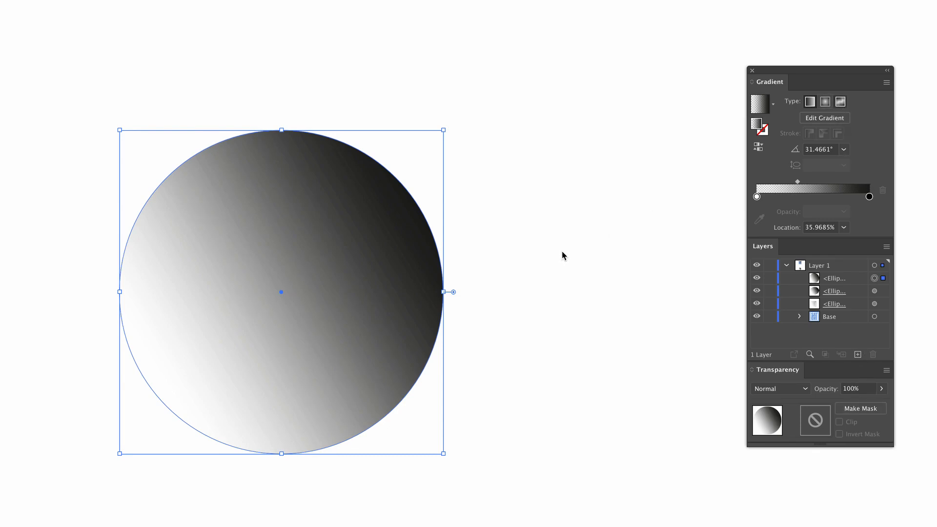
pyautogui.click(842, 102)
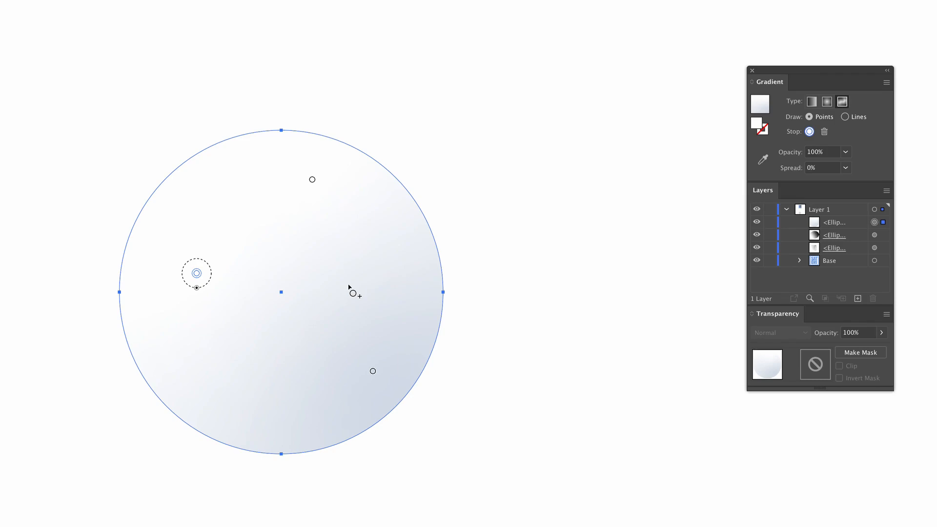
pyautogui.moveTo(313, 176)
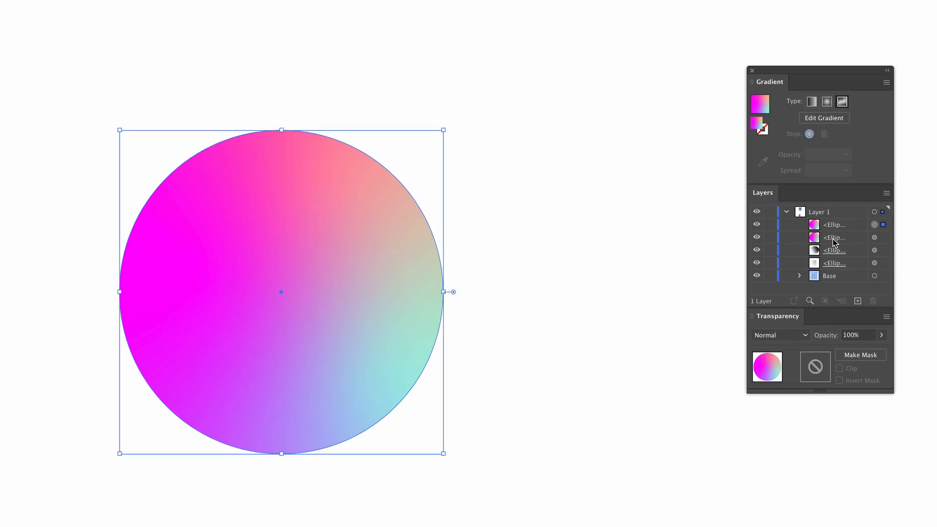
# Step: Select the top copy of the magenta-pink-cyan freeform circle in Layers
pyautogui.click(834, 238)
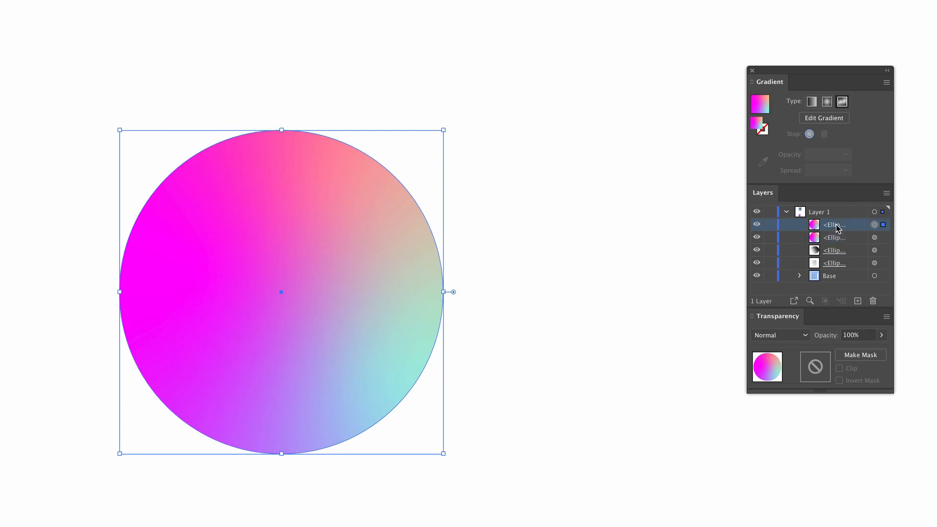
pyautogui.moveTo(715, 187)
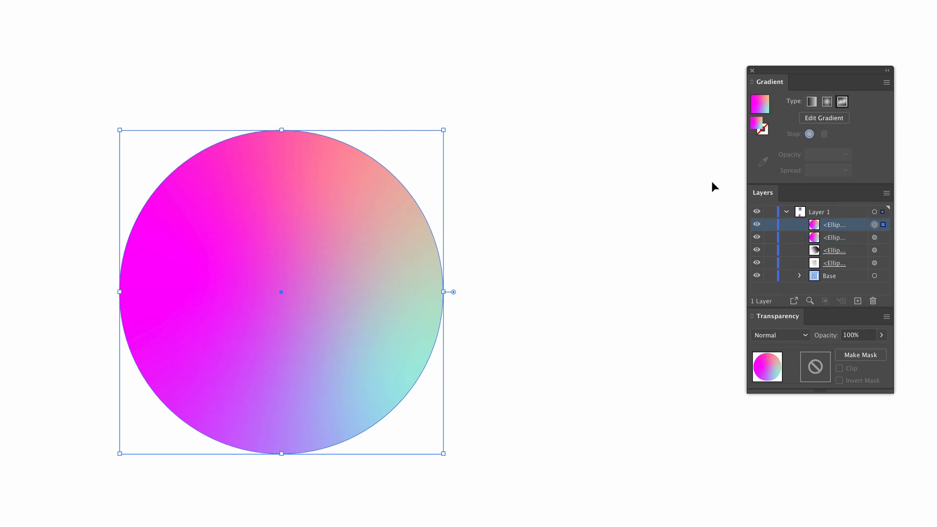
# Step: Switch the top circle copy's gradient from linear to a radial white-to-black gradient
pyautogui.click(826, 101)
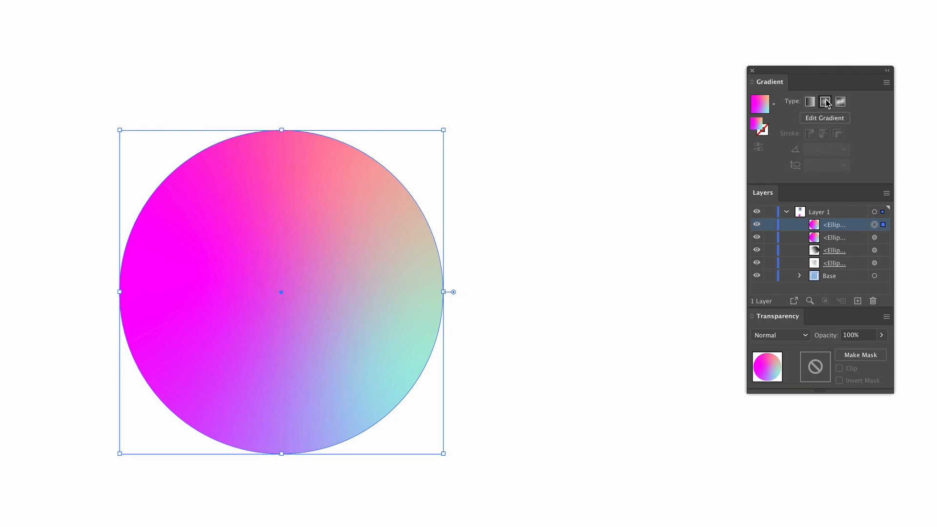
pyautogui.click(826, 101)
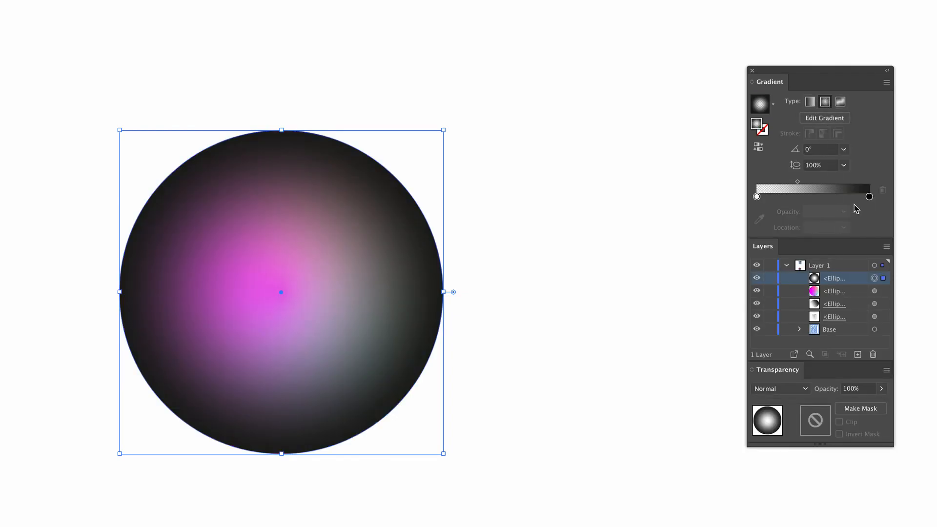
pyautogui.moveTo(869, 197)
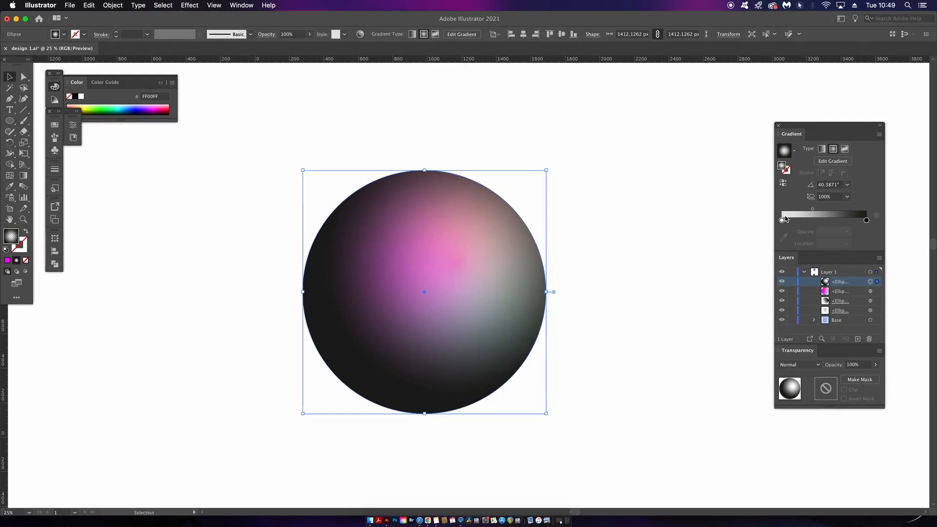
# Step: Apply Effect > Texture > Grain with Intensity 49, Contrast 8, Stippled type
pyautogui.click(189, 5)
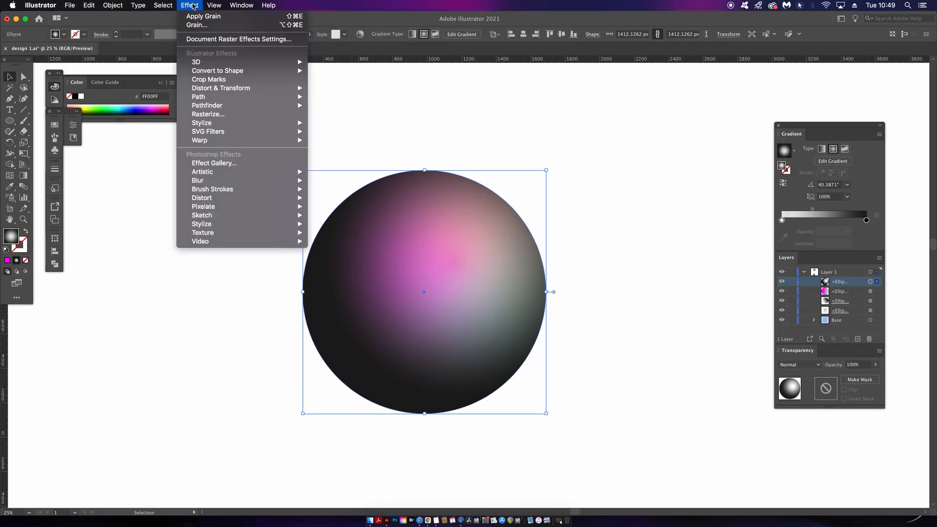
pyautogui.moveTo(239, 232)
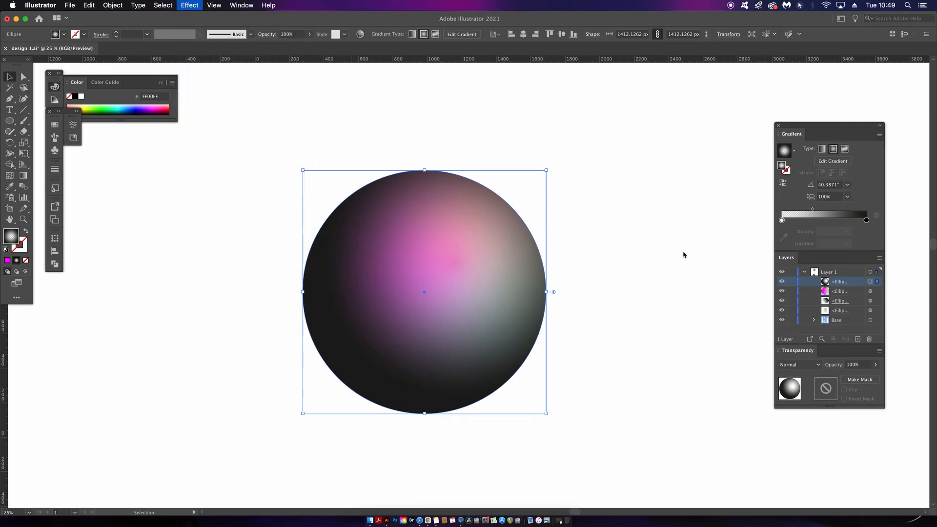
pyautogui.click(189, 5)
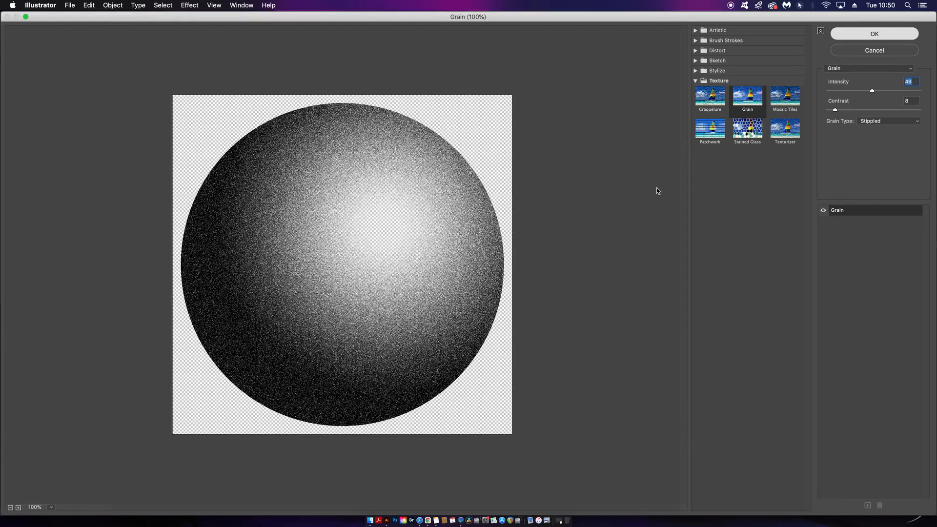
pyautogui.click(873, 34)
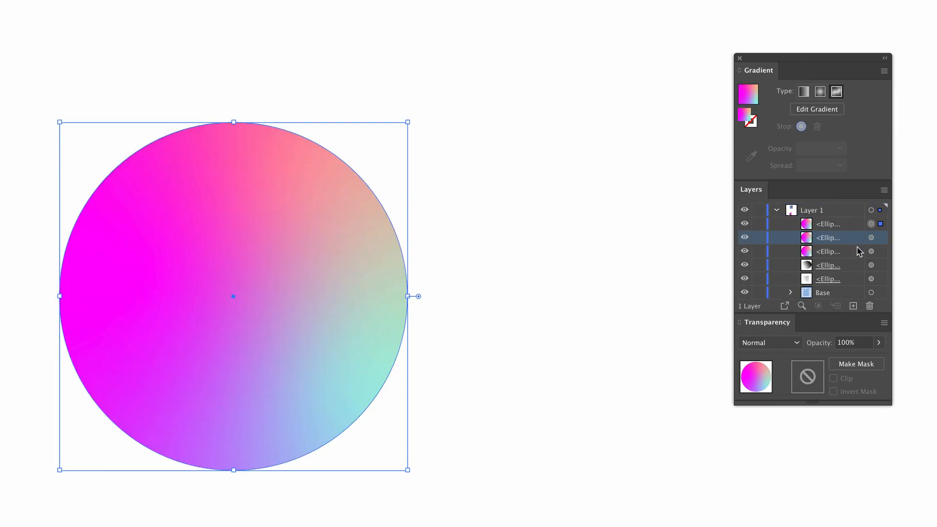
pyautogui.moveTo(847, 257)
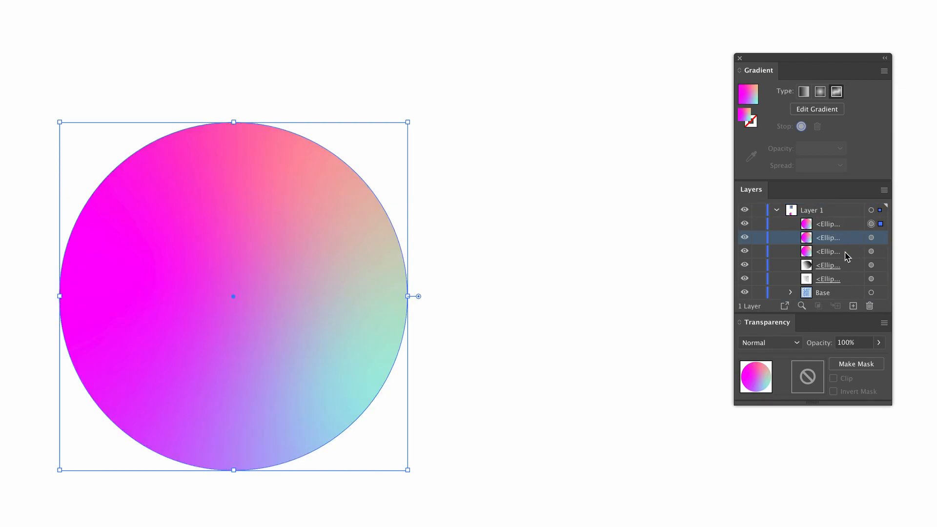
# Step: Select a colourful circle copy with the grain circle and make a clipping opacity mask
pyautogui.click(828, 265)
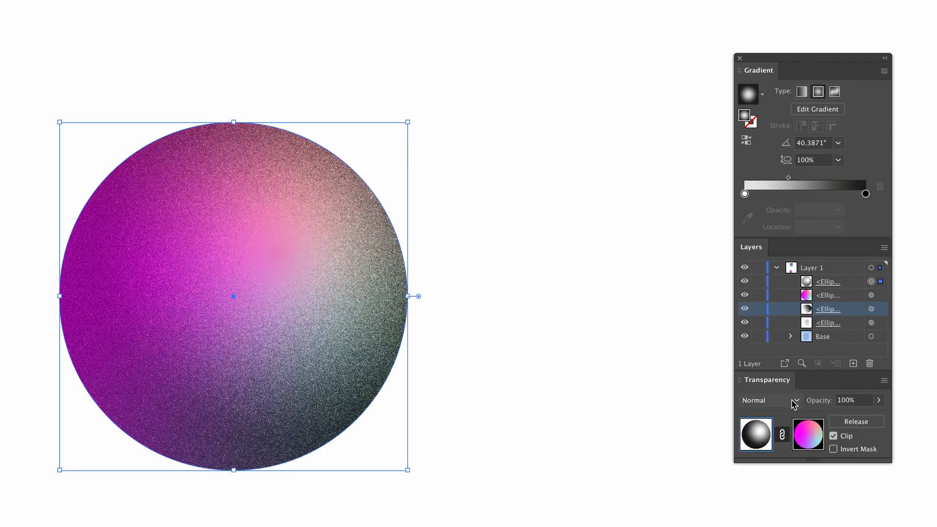
# Step: Try Darken, Lighten and Overlay blend modes, then settle on Multiply for the masked sphere
pyautogui.click(768, 400)
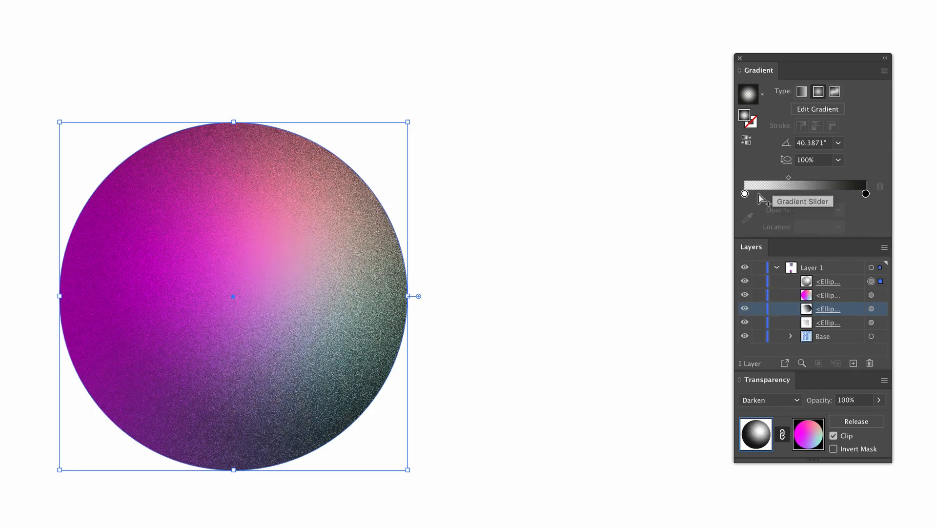
pyautogui.click(769, 400)
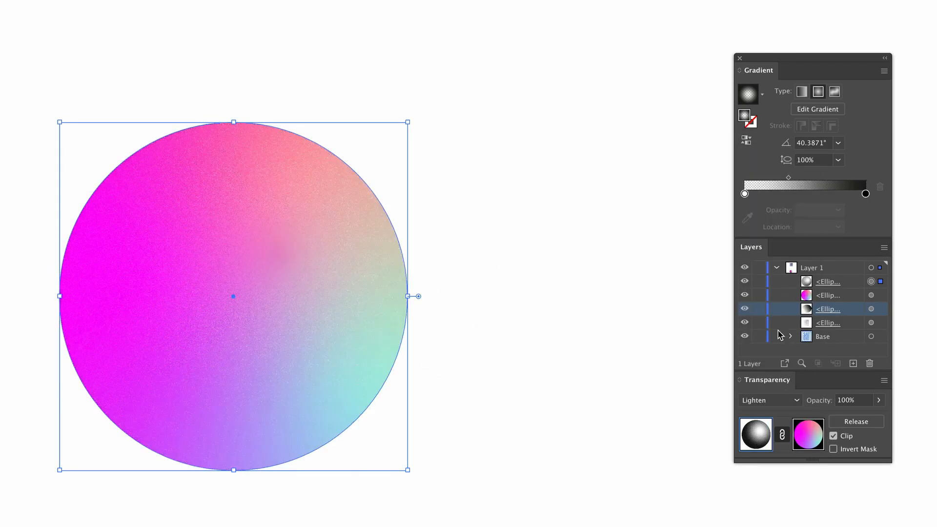
pyautogui.click(769, 400)
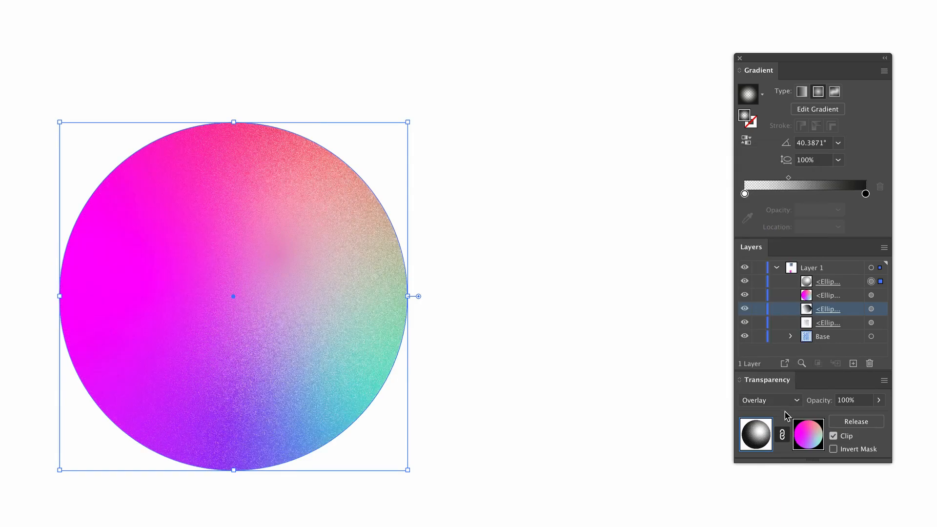
pyautogui.click(769, 400)
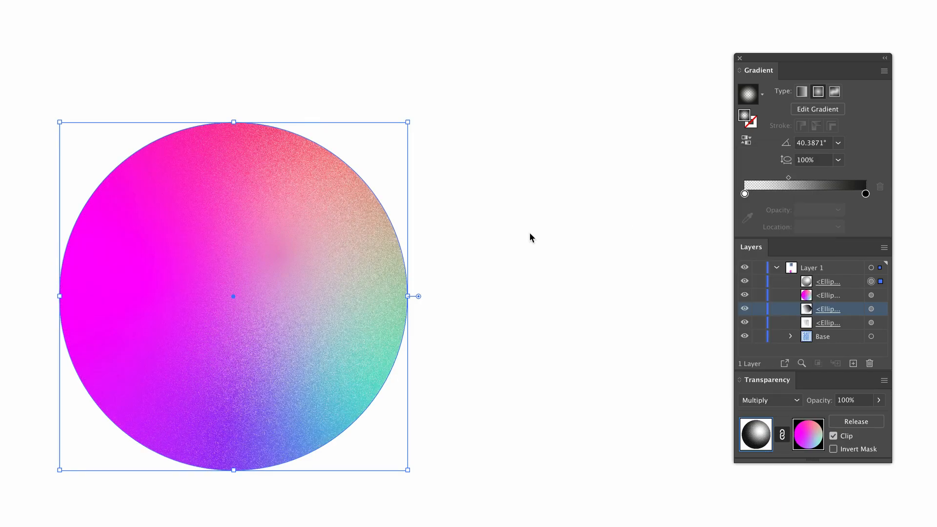